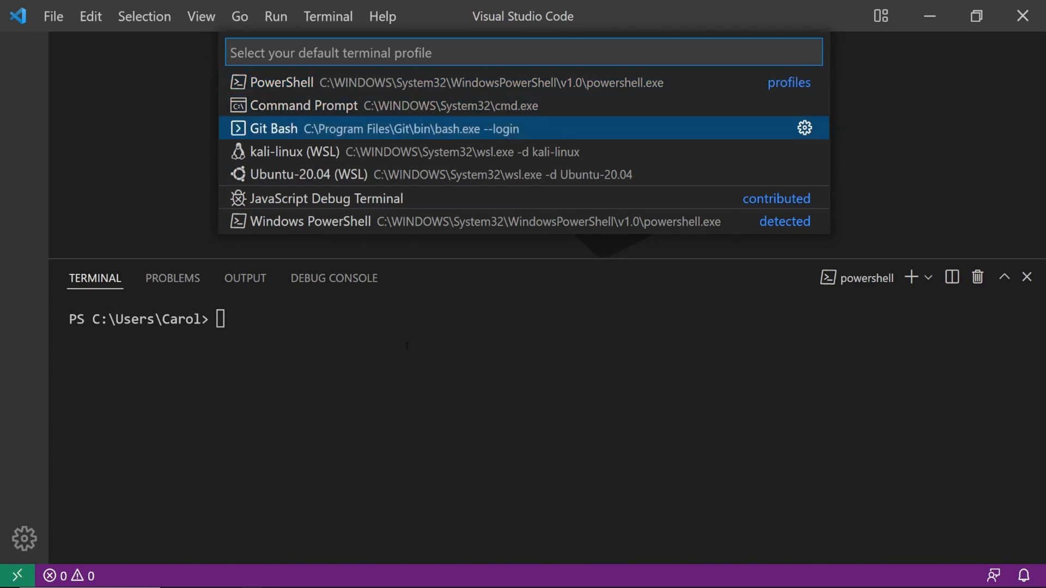
- Dismiss the default profile list and restart the PowerShell terminal
key(Escape)
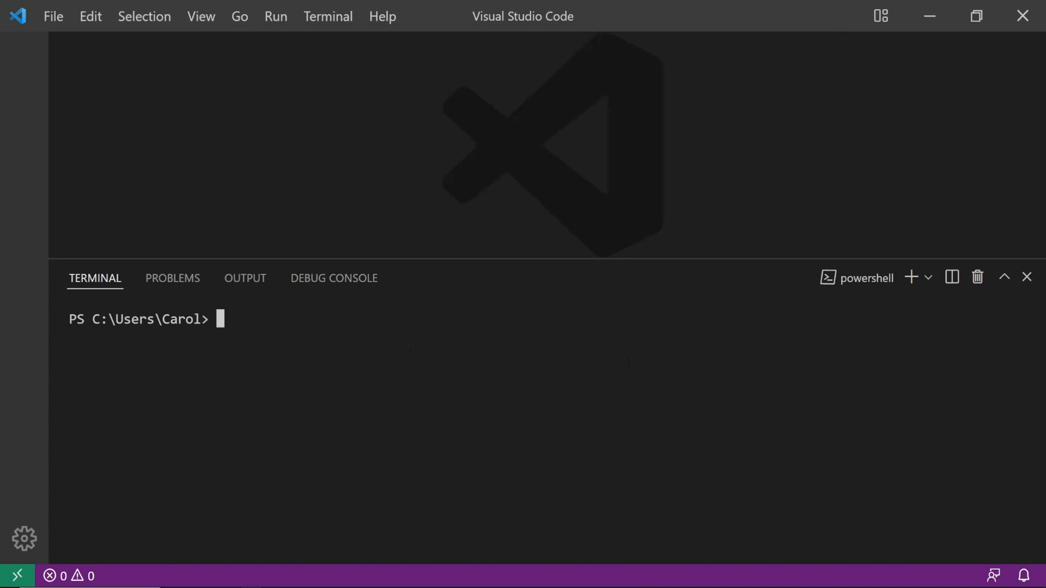
click(1027, 277)
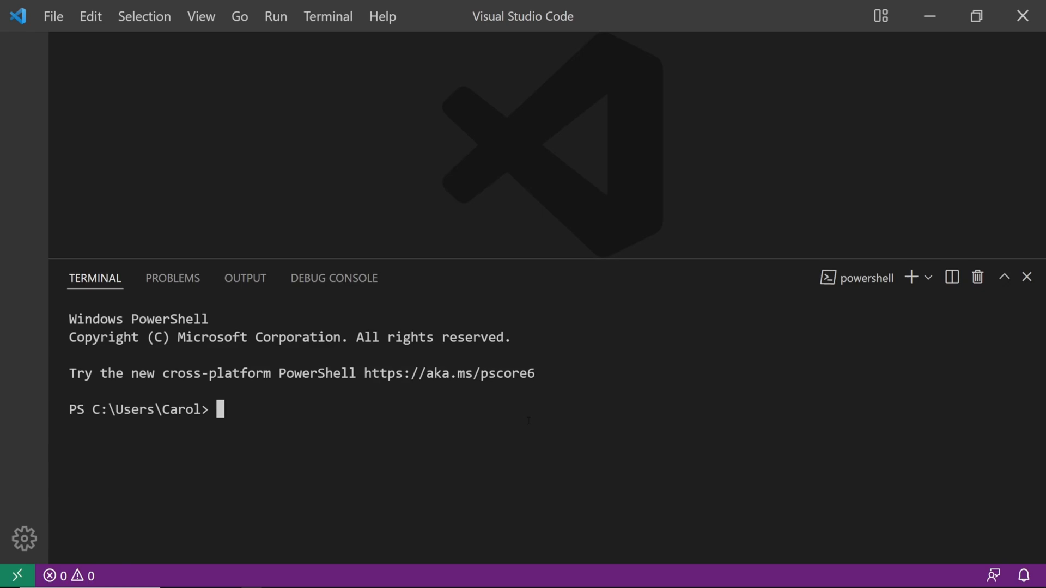
mouse_move(929, 277)
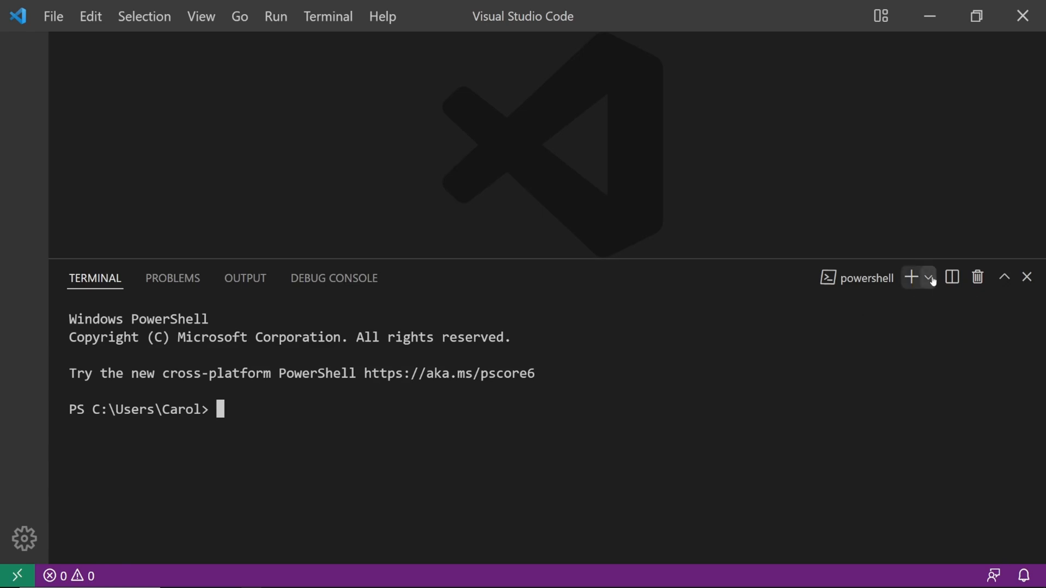
- Open the terminal launch dropdown and choose Select Default Profile
click(931, 277)
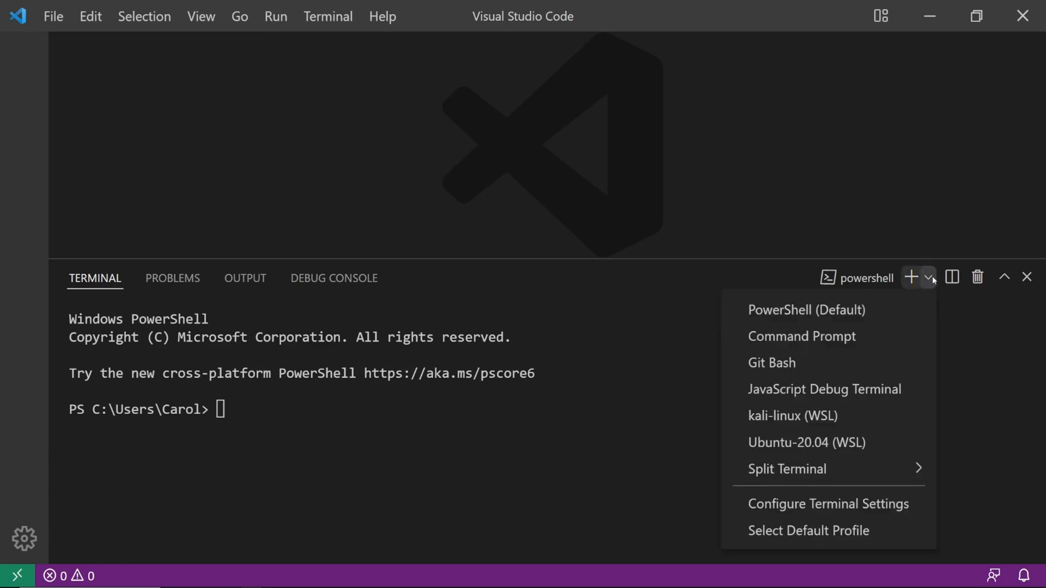
mouse_move(808, 530)
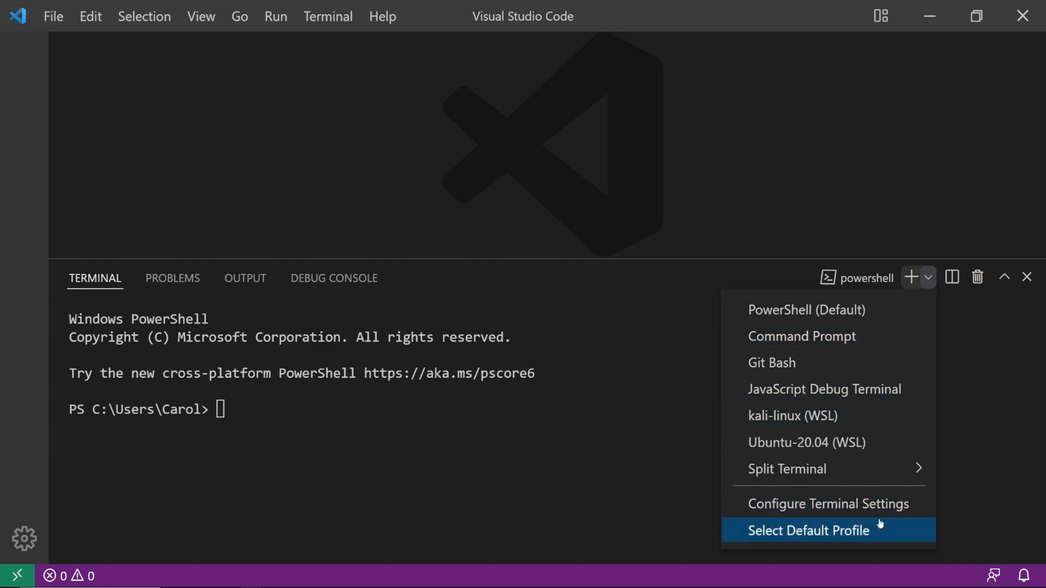
click(807, 530)
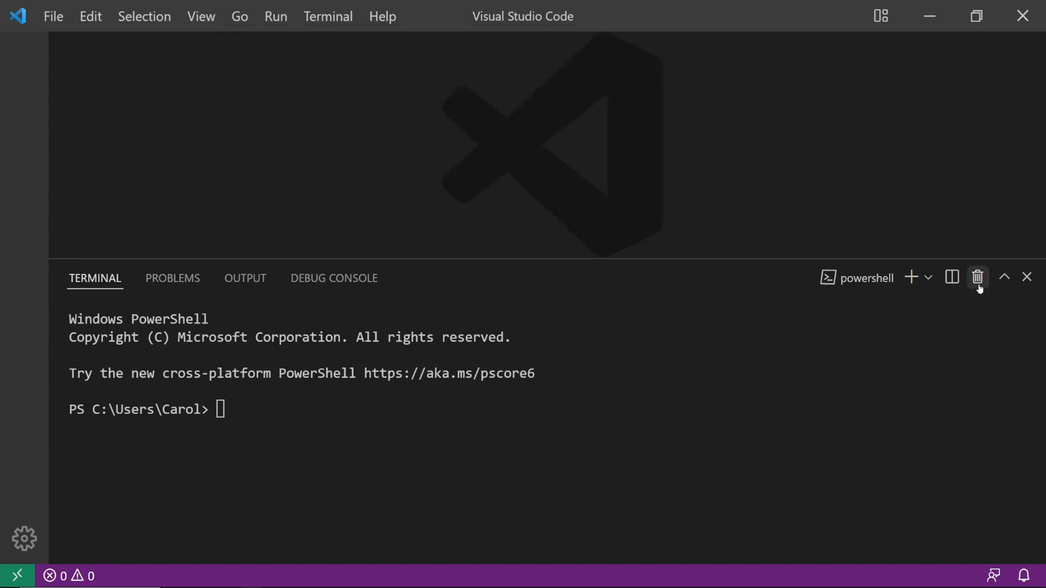
mouse_move(977, 277)
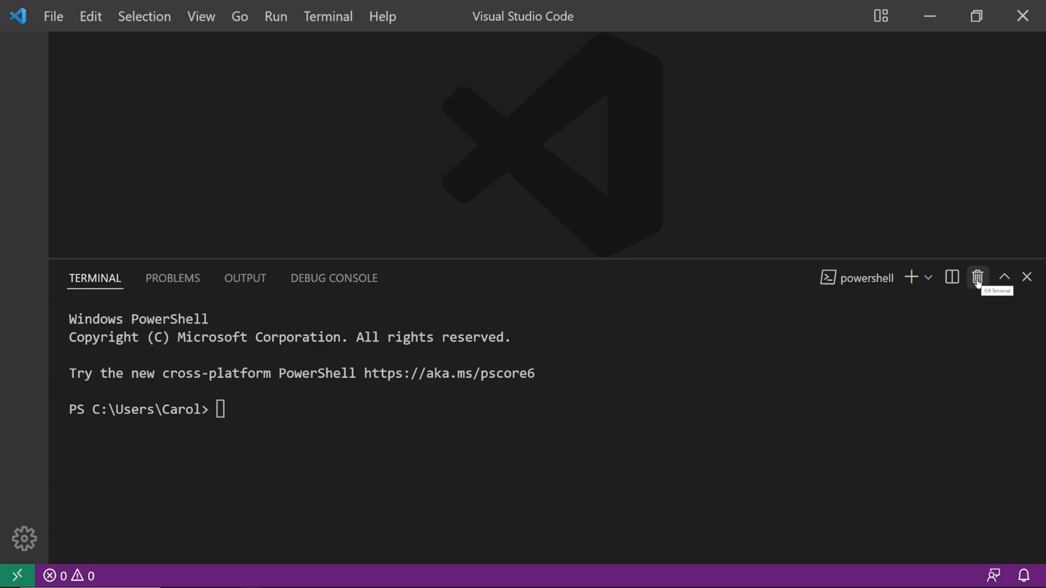
- Kill the PowerShell terminal, then close the resulting Git Bash terminal
click(977, 277)
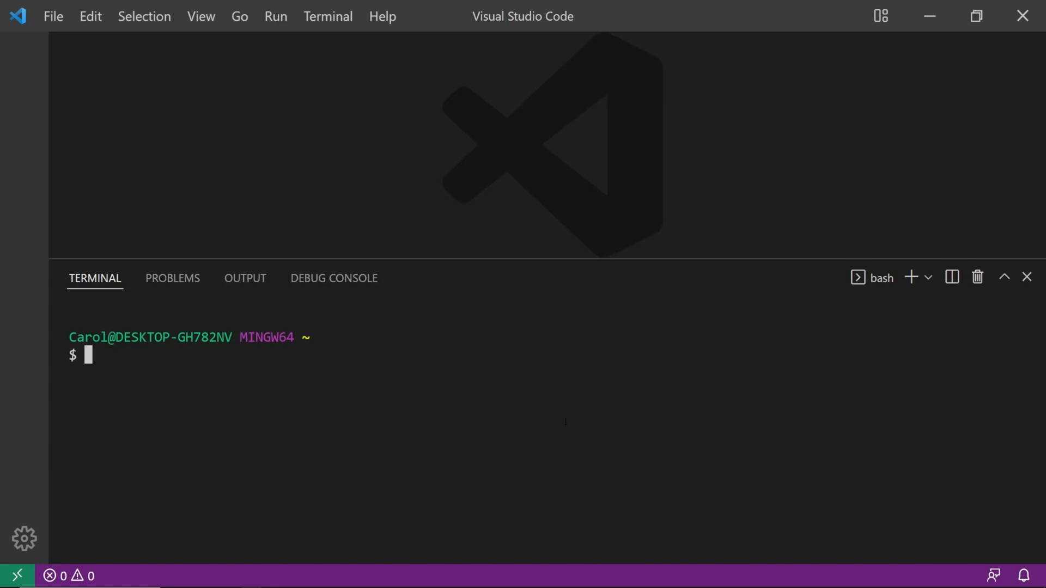
click(1025, 277)
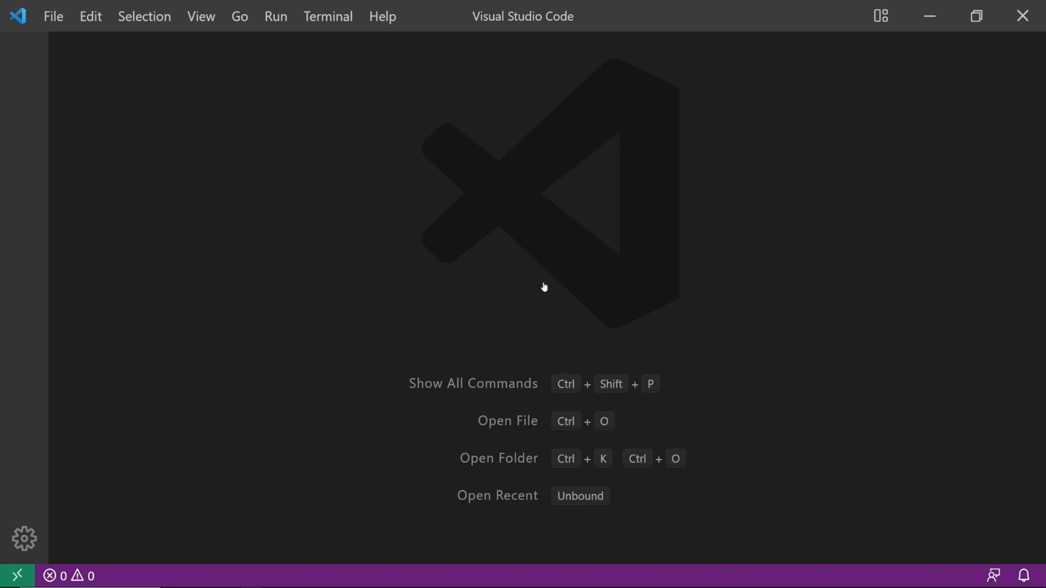
- Add a Git Bash profile and Windows defaultProfile to settings.json and save
text(open s)
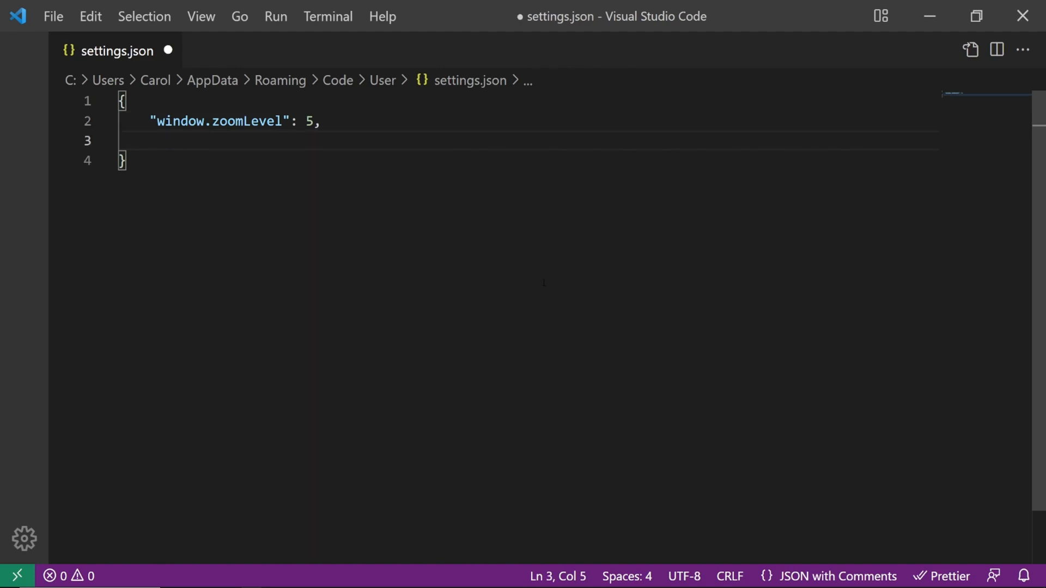
text("terminal.integrated.profiles.windows":{"Git Bash":{"path":"C:\\Program Files\\Git\\bin\\bash.exe"},"terminal.integrated.defaultProfile.windows": "Git Bash")
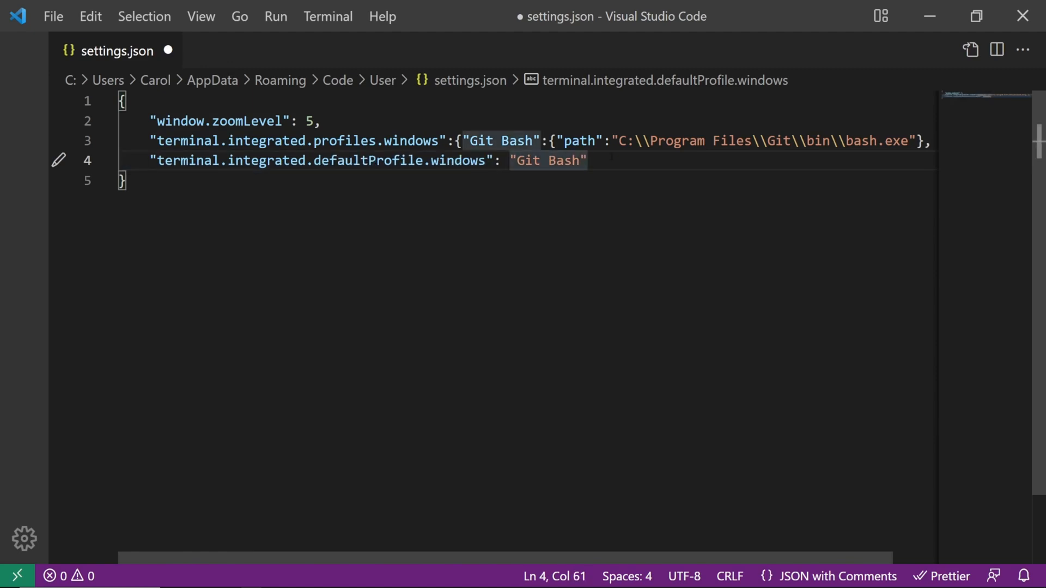
drag(620, 141, 877, 141)
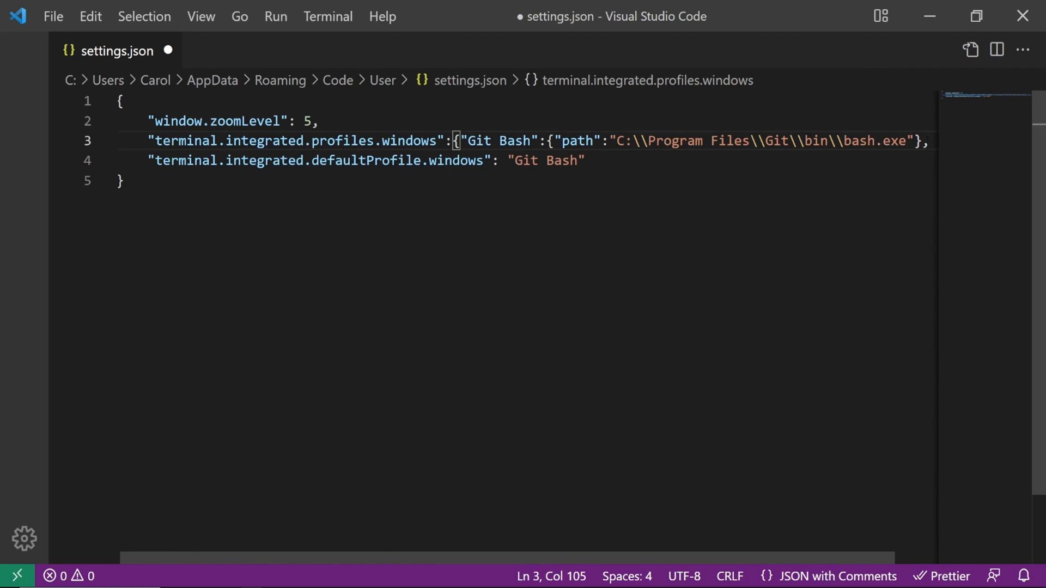
key(ctrl+s)
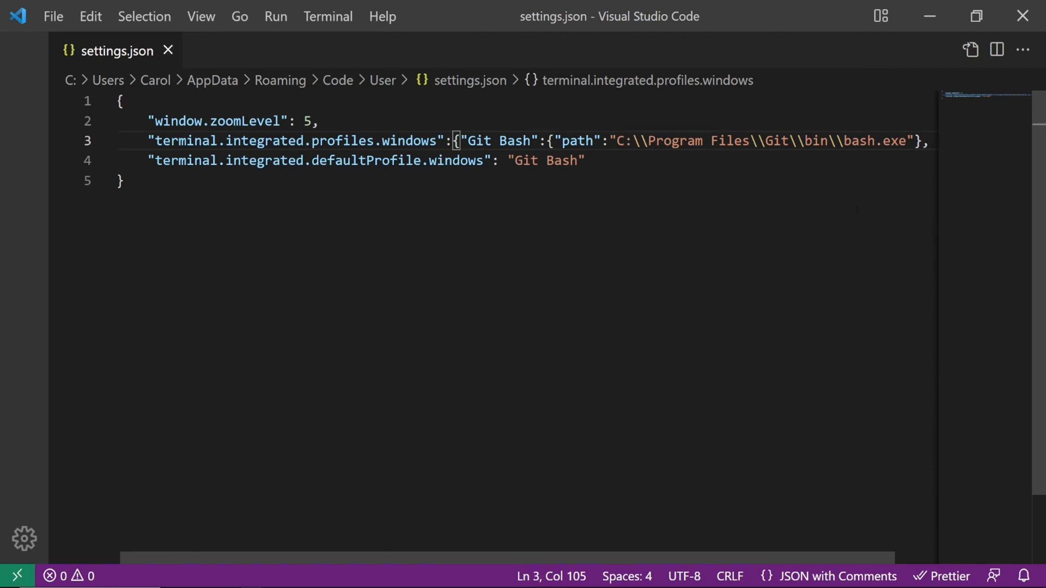